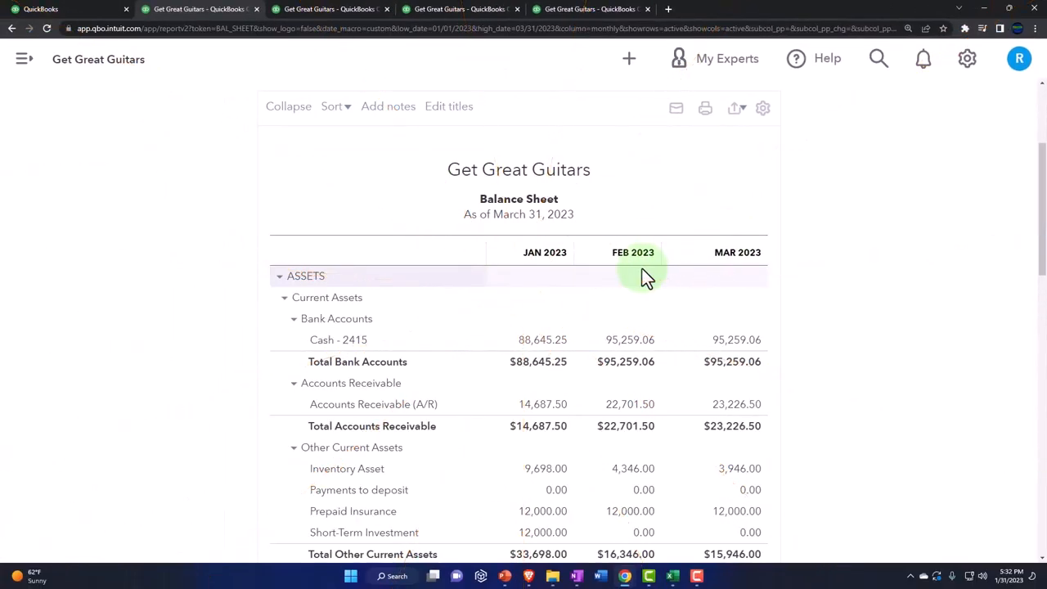
mouse_move(723, 275)
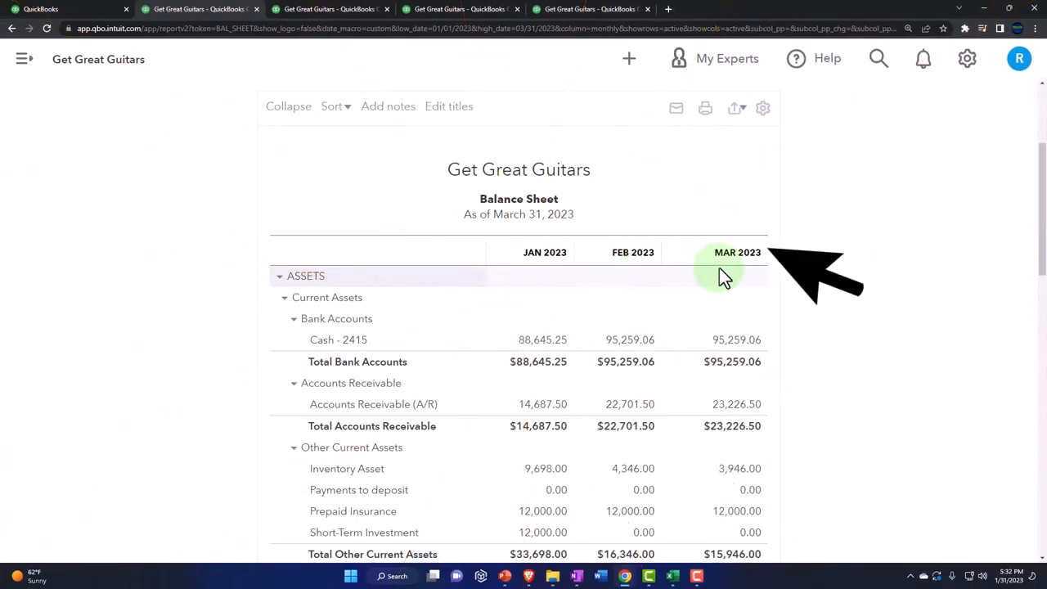
Step: Set the Profit and Loss report end date to 03/31/2023
left_click(384, 9)
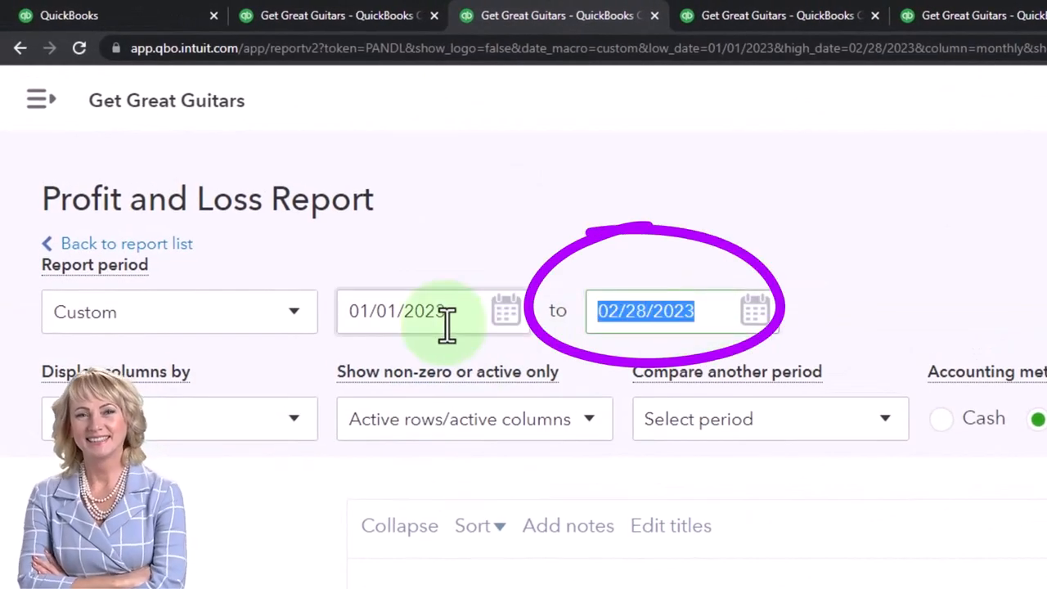
type("033123")
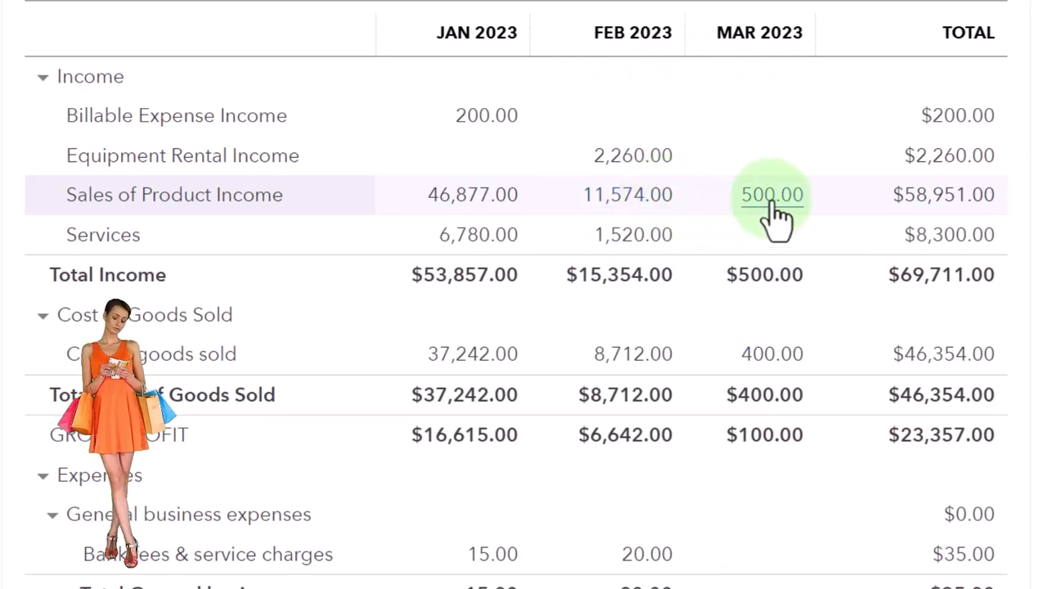
Step: Drill into the 500.00 March Sales of Product Income amount to see its transactions
left_click(773, 195)
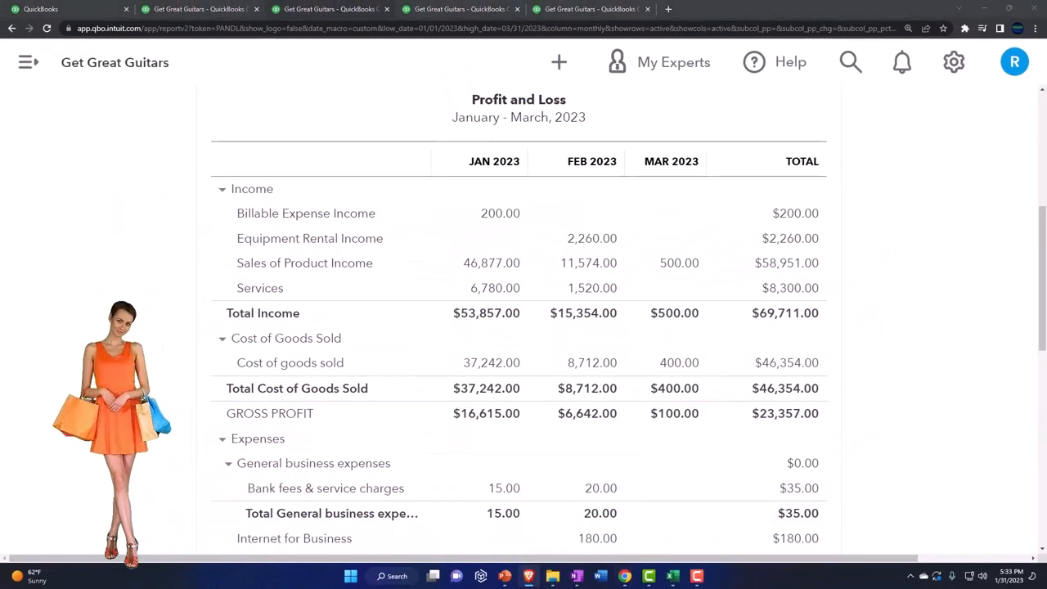
mouse_move(707, 295)
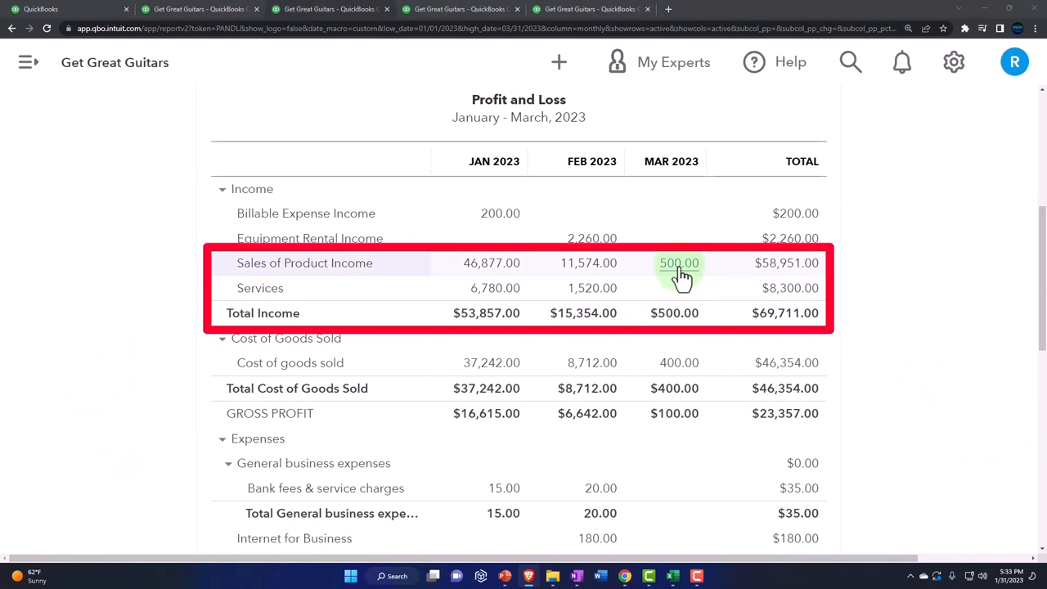
left_click(681, 261)
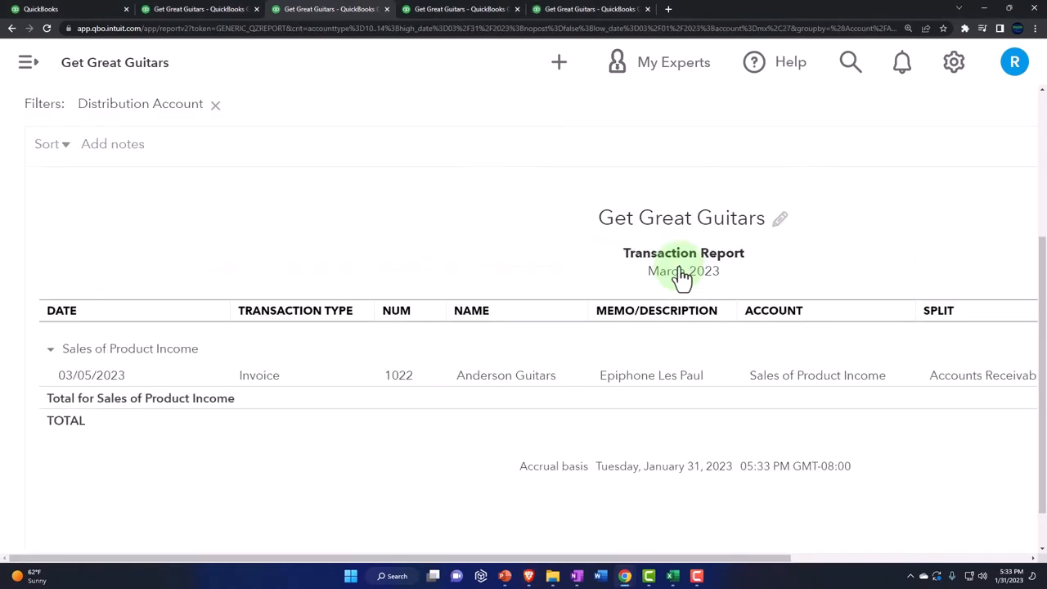
Step: View invoice #1022 for Anderson Guitars, 03/05/2023, $525.00, then close it
left_click(259, 375)
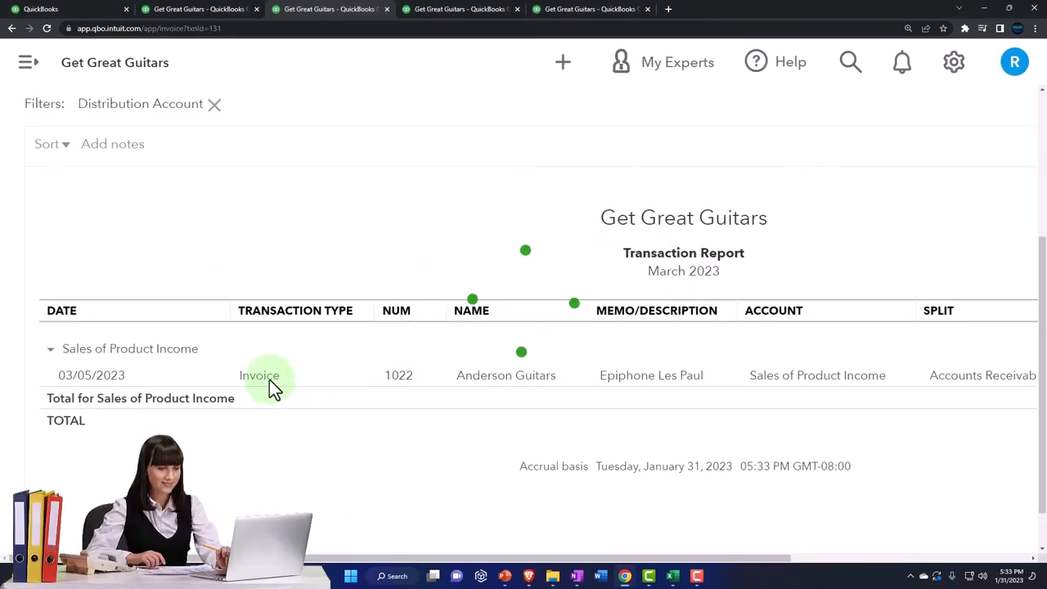
left_click(258, 375)
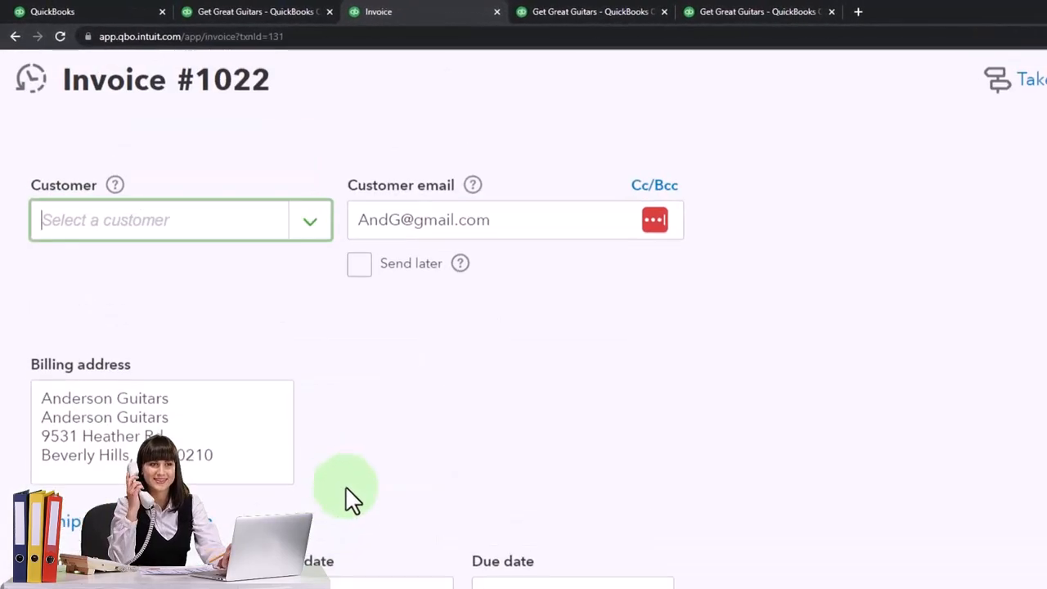
left_click(160, 219)
type("Anderson Guitars")
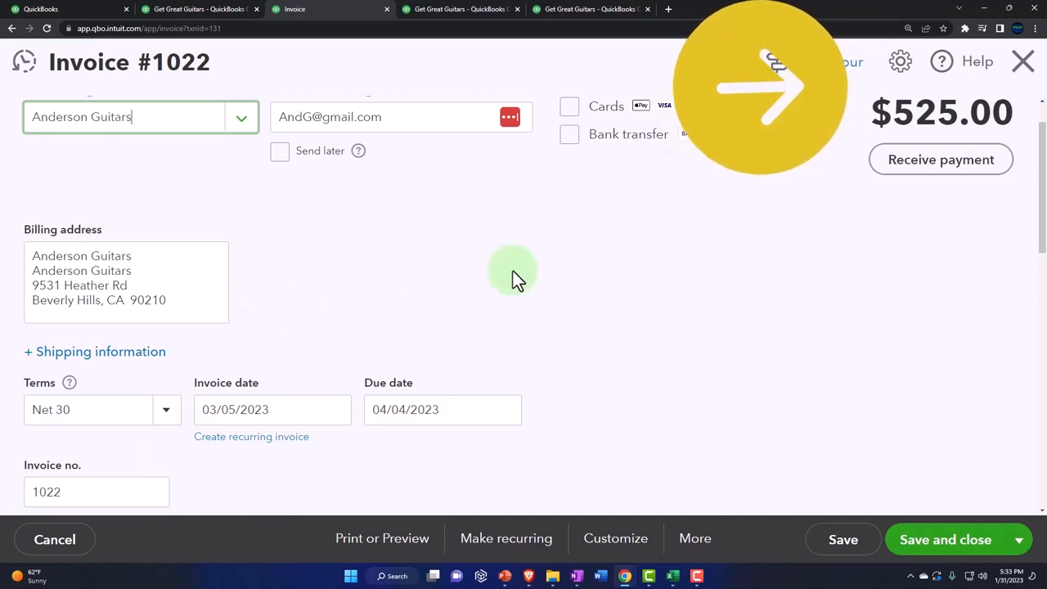
left_click(1023, 62)
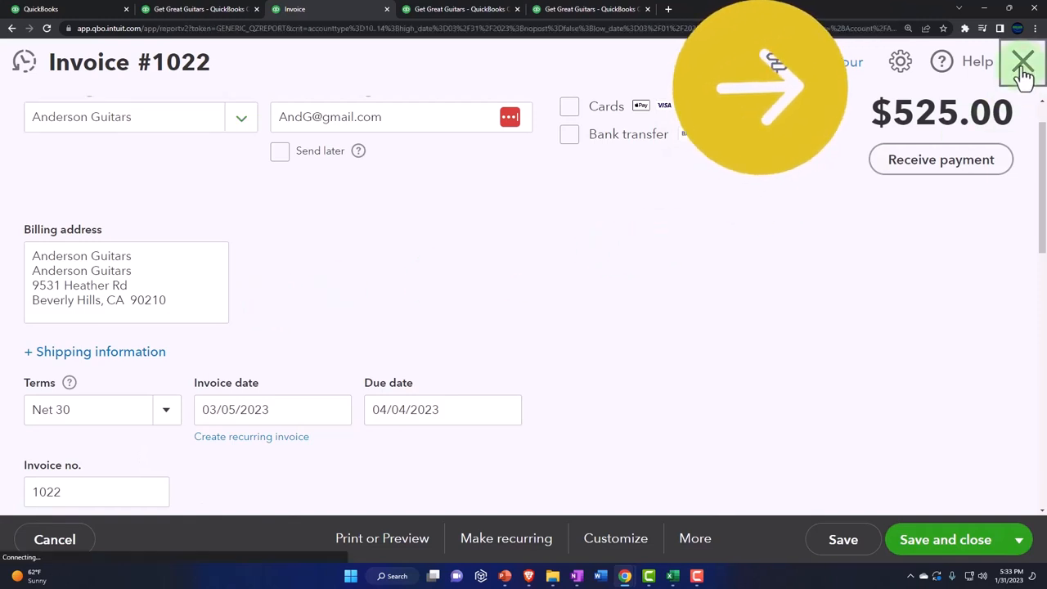
Step: Return to the February transaction report and go to journal entry 8
left_click(1023, 62)
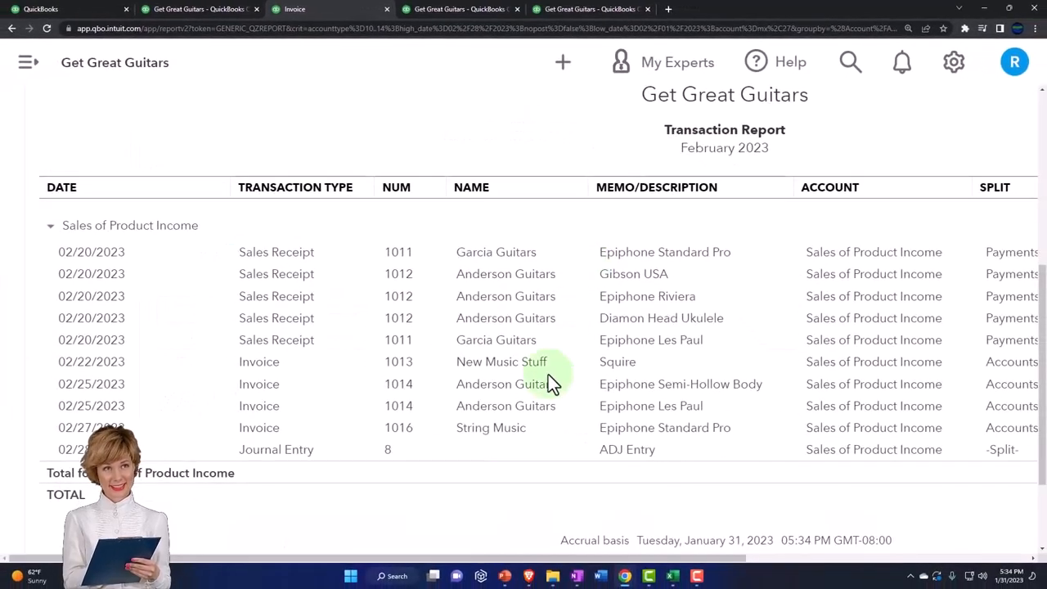
left_click(275, 449)
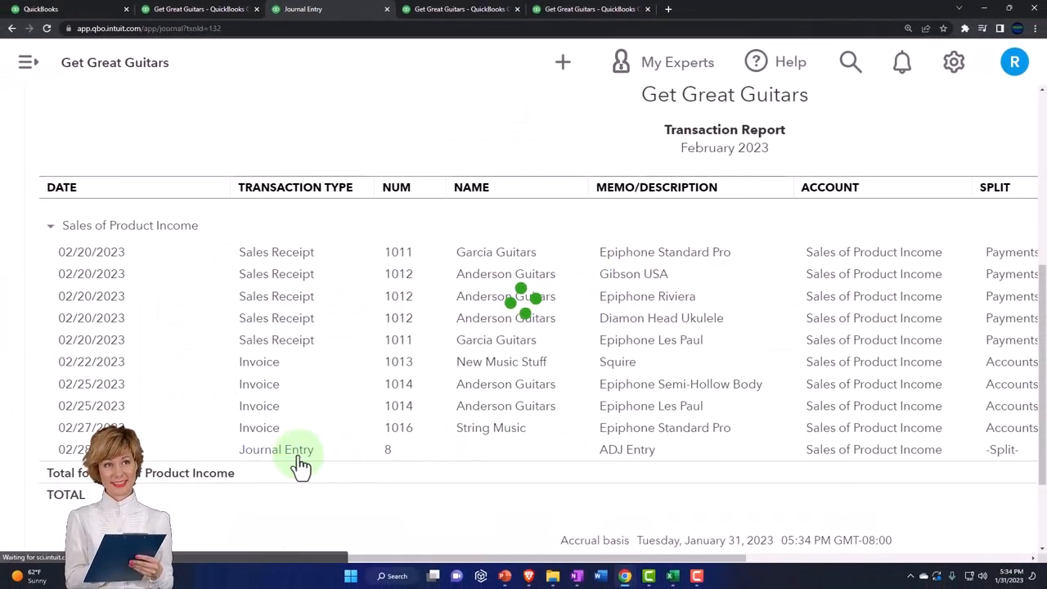
Step: Review journal entry #8 dated 02/28/2023, then move to the Excel worksheet
left_click(277, 448)
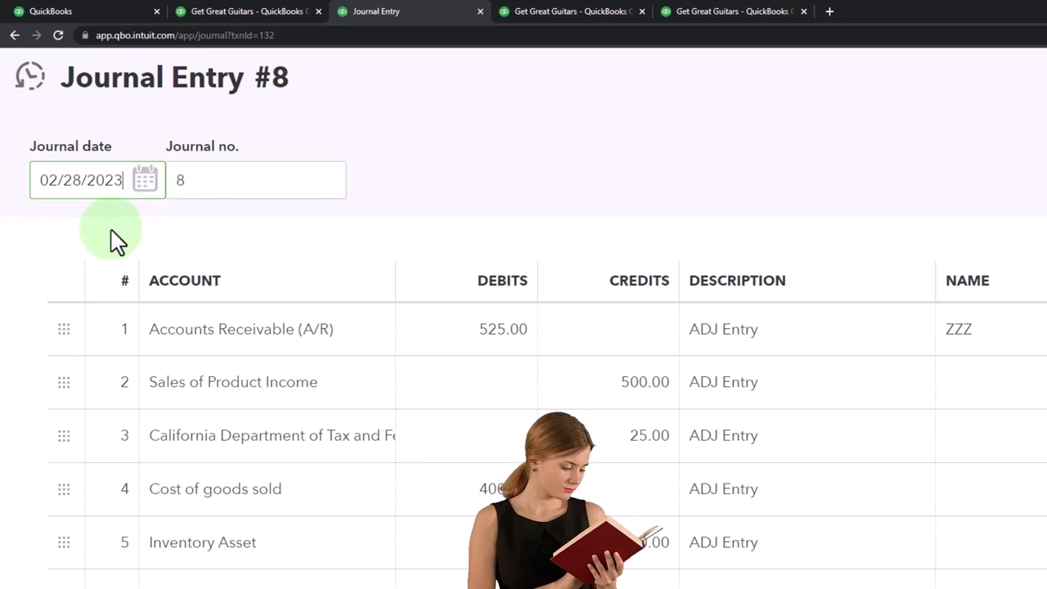
mouse_move(226, 458)
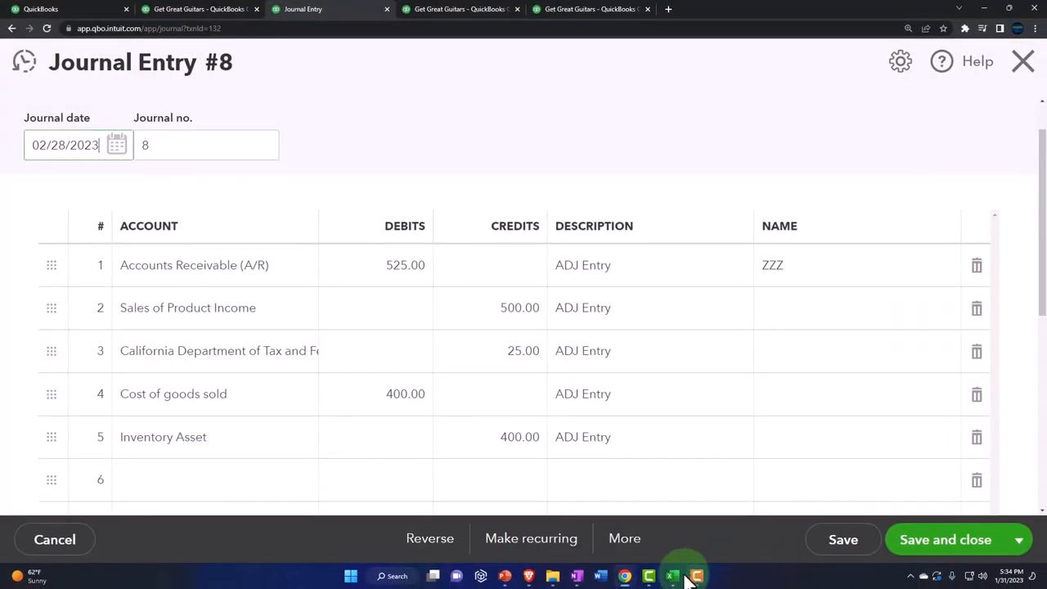
left_click(647, 576)
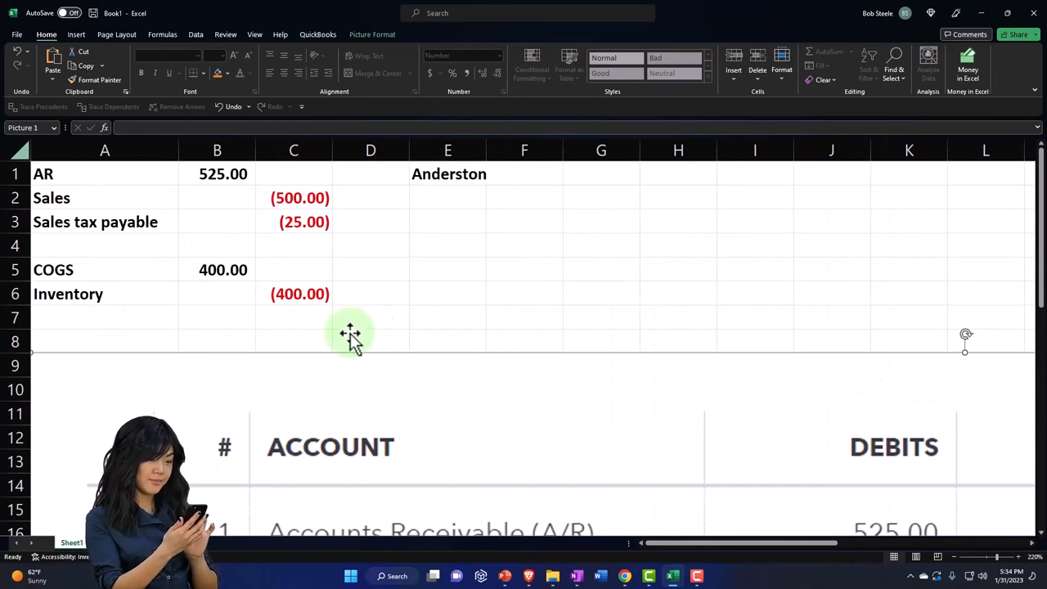
Step: Tidy the A1:C6 adjusting entry: AR 525.00, COGS 400.00 debits with red credits
left_click(448, 174)
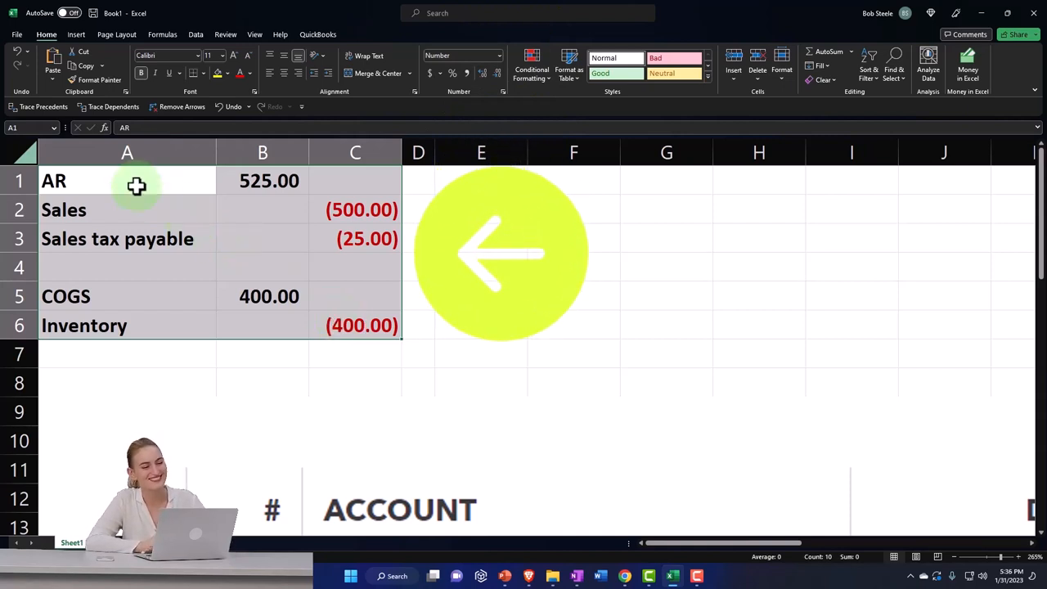
Step: Link E1–E3 to the account names (=A1, Sales, =A3) and enter the reversed (400.00) COGS credit
left_click(481, 180)
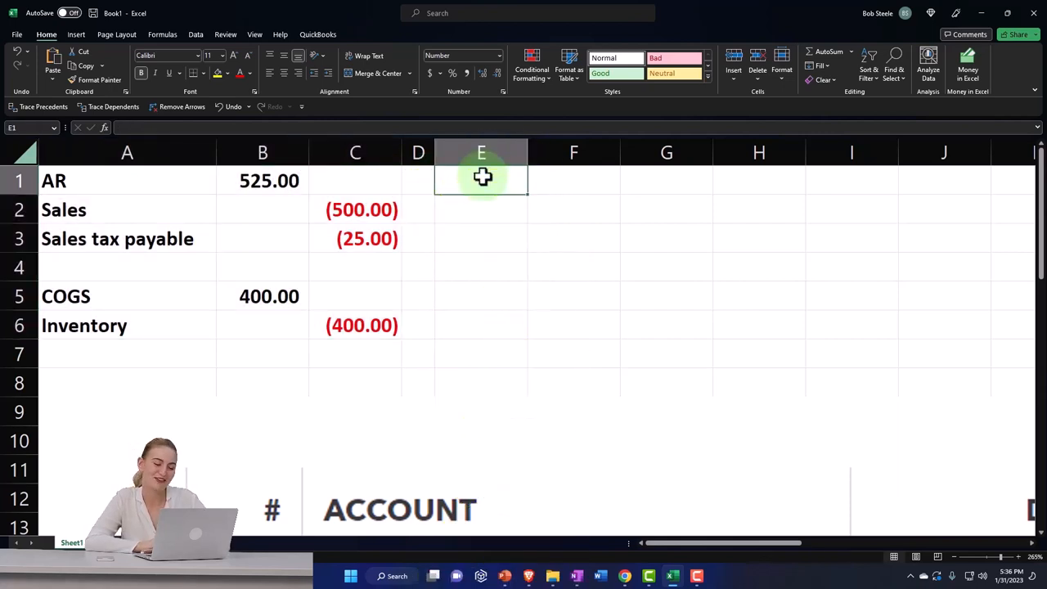
type("=A1")
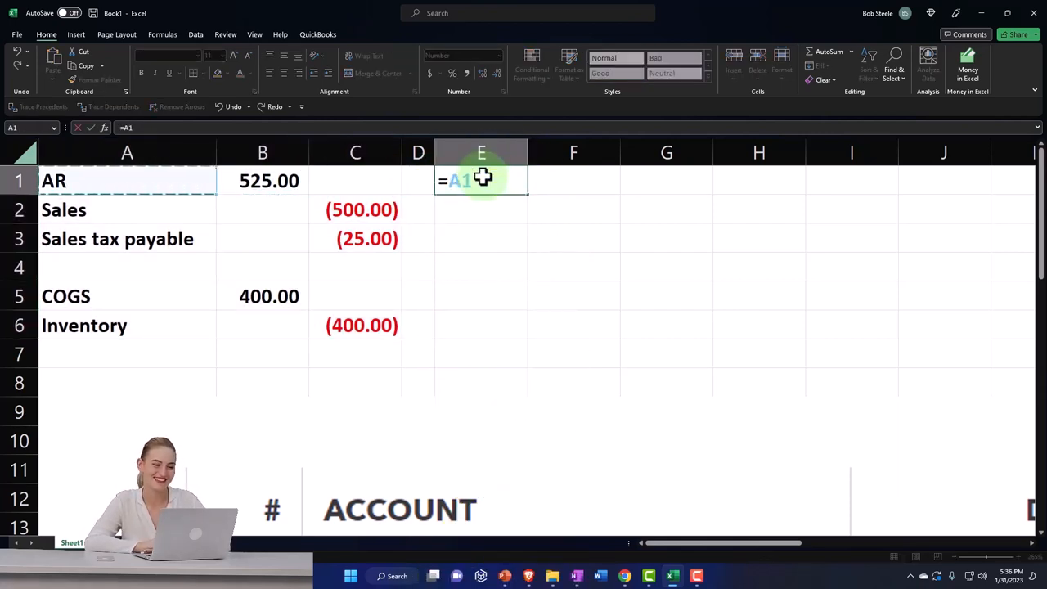
key("Enter")
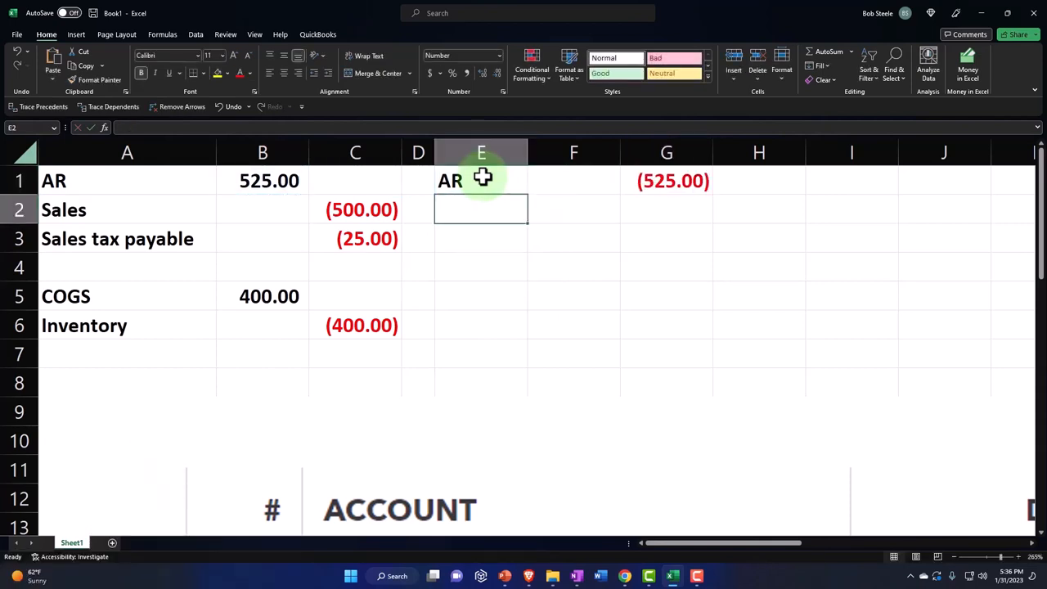
type("=")
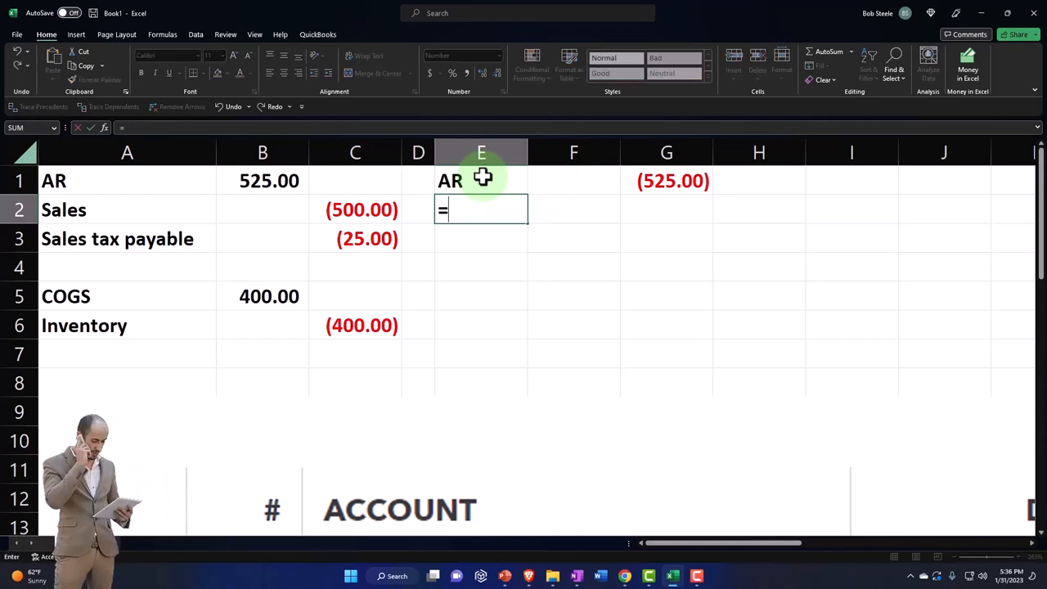
left_click(128, 209)
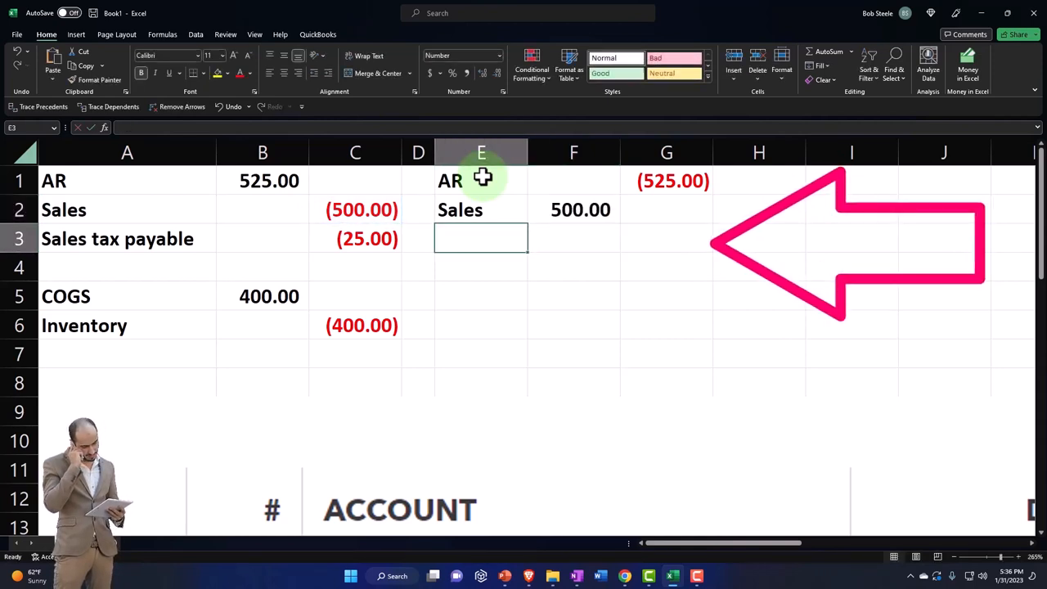
type("=A3")
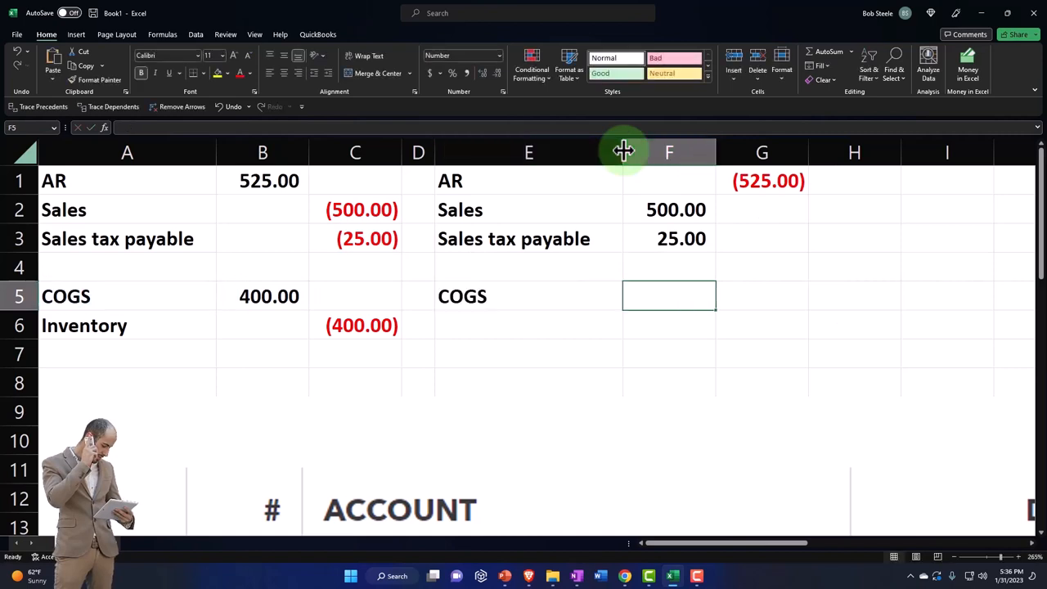
type("(400.00)")
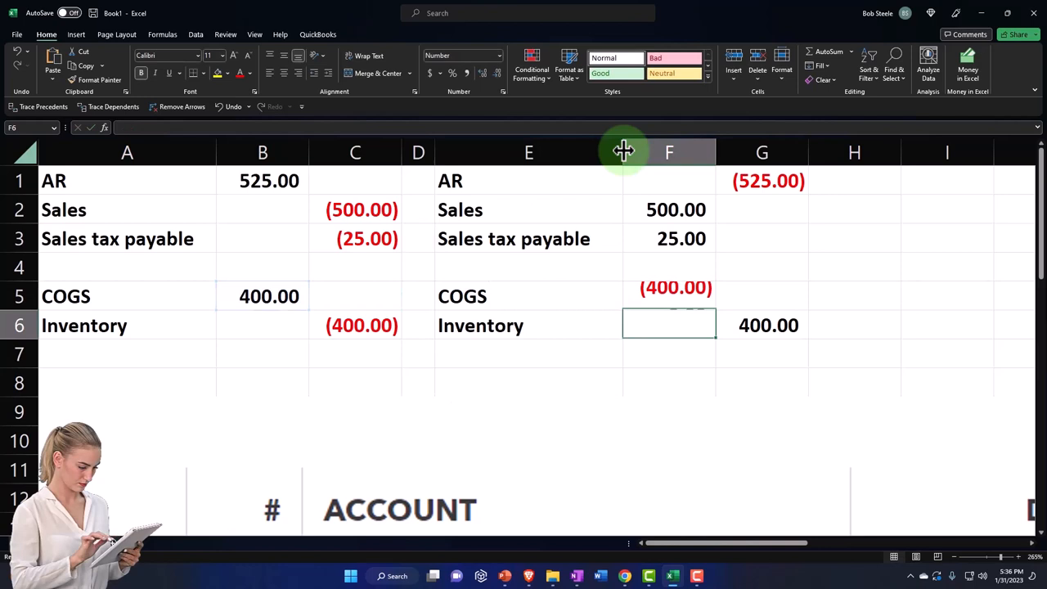
left_click(763, 324)
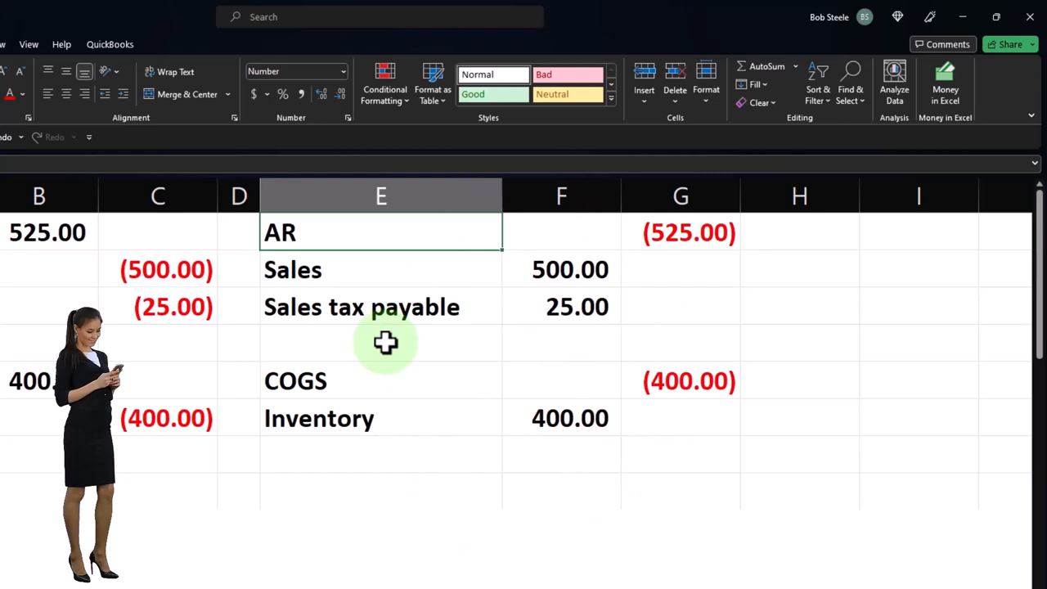
left_click(379, 419)
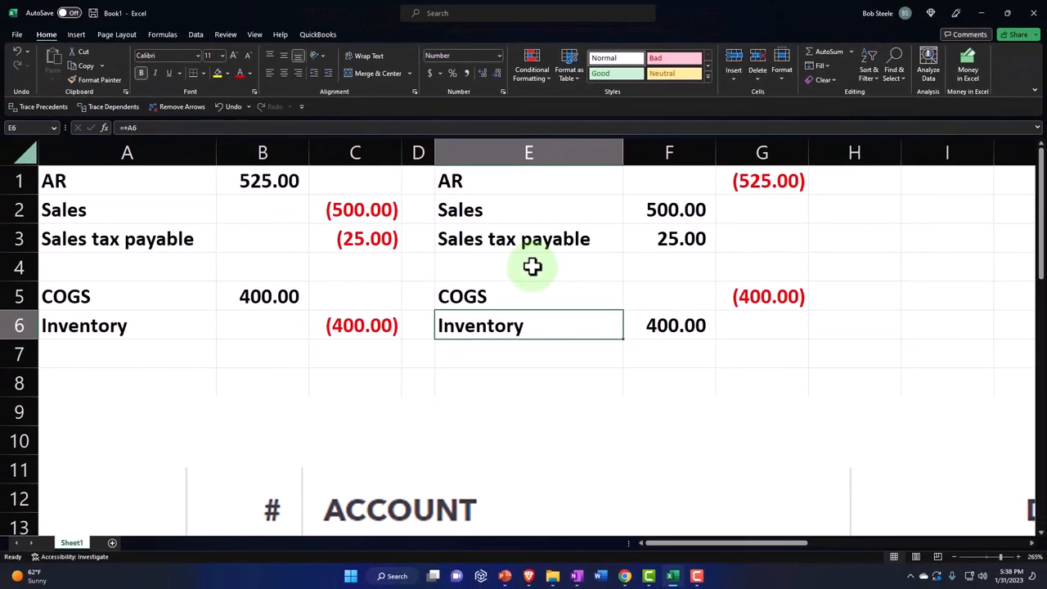
left_click(529, 209)
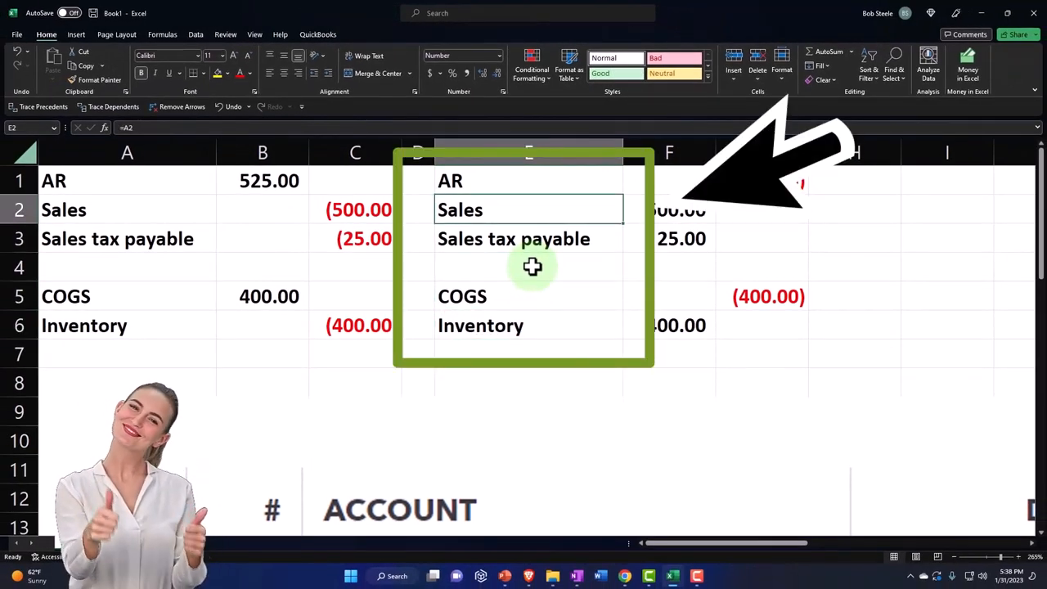
left_click(528, 296)
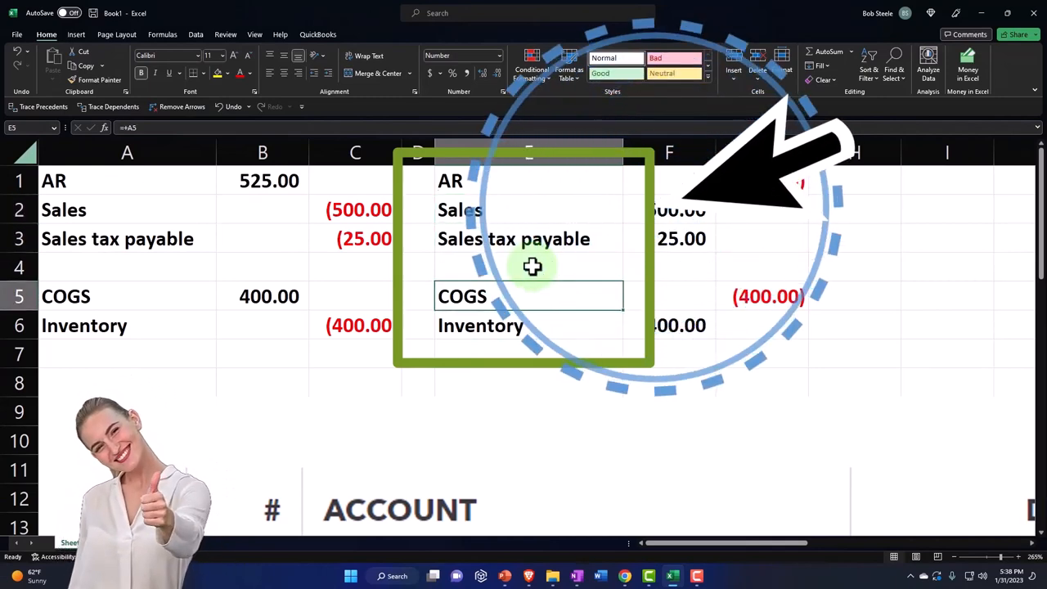
left_click(530, 209)
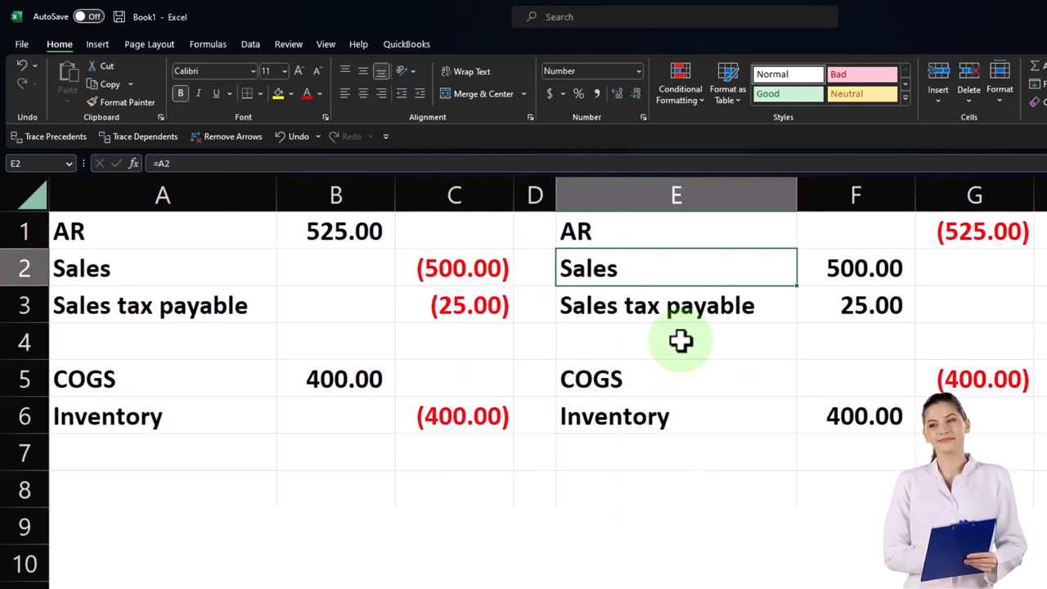
mouse_move(674, 347)
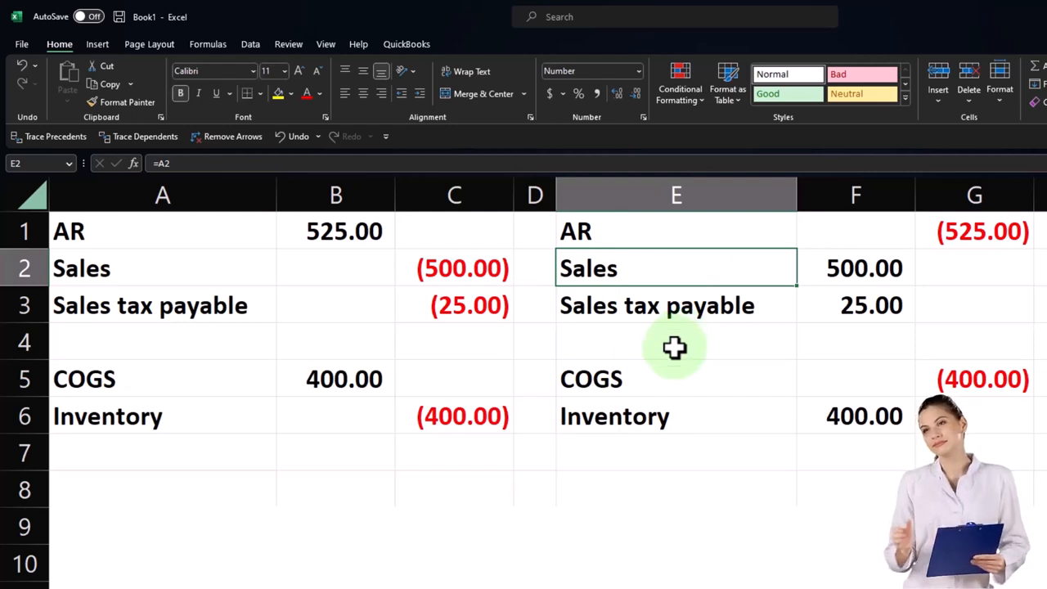
left_click_drag(162, 231, 455, 416)
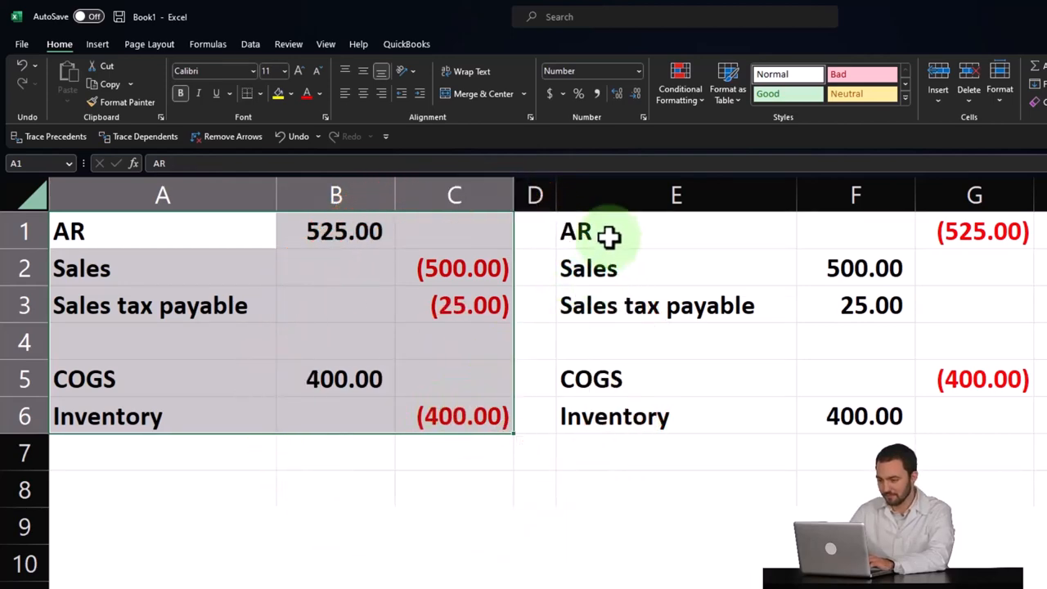
left_click(676, 232)
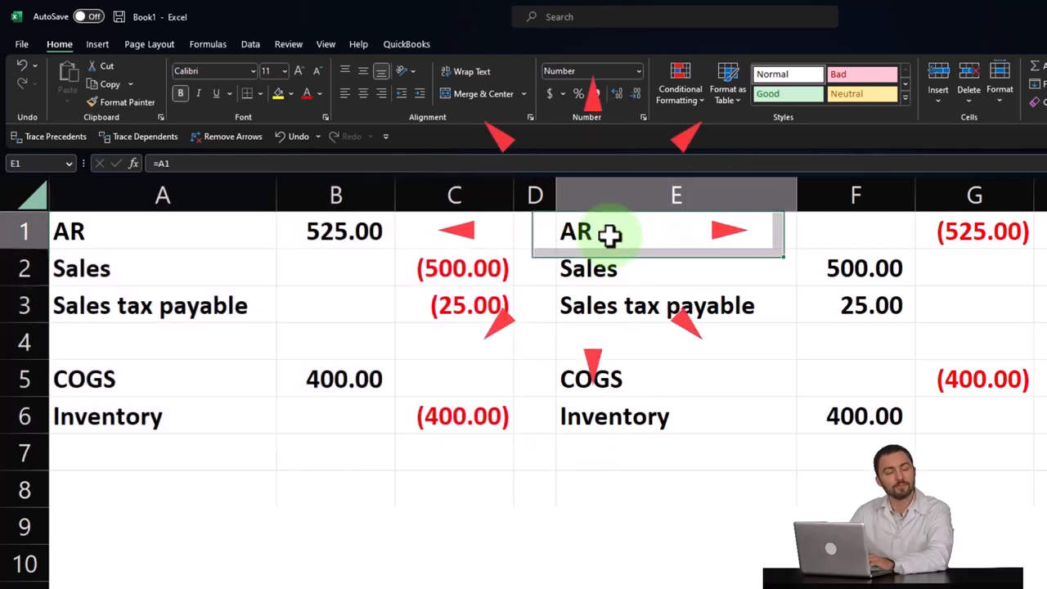